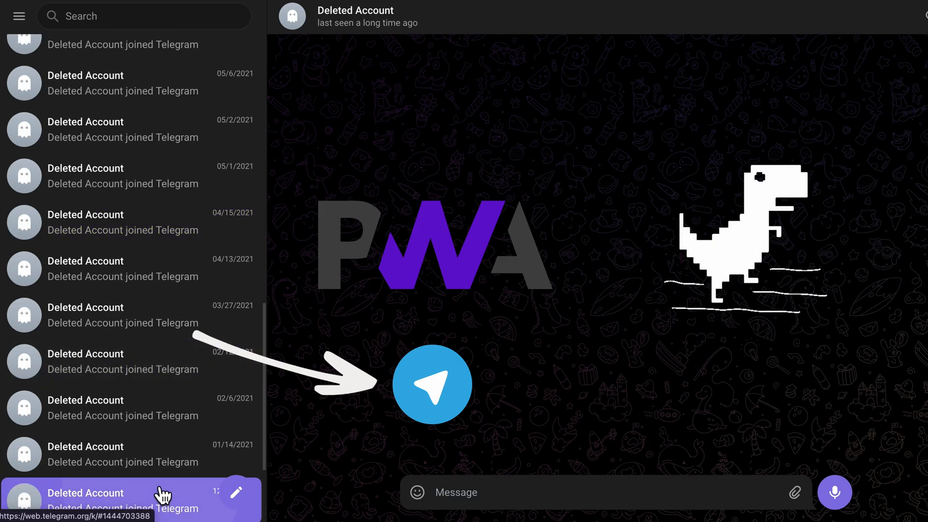
Scroll through AddWomanForm's return block in App.tsx to review the name and age inputs.
{"action": "left_click", "coordinate": [130, 129]}
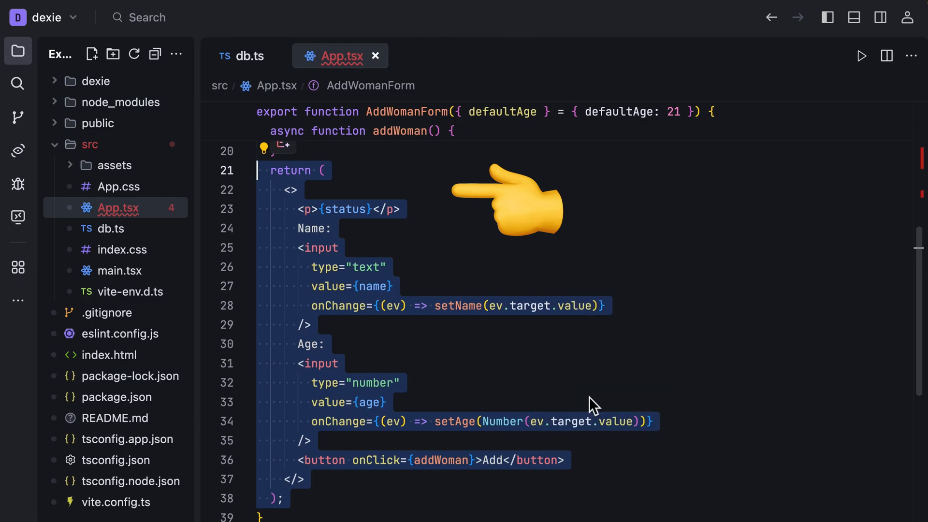
{"action": "scroll", "scroll_direction": "down", "scroll_amount": 3}
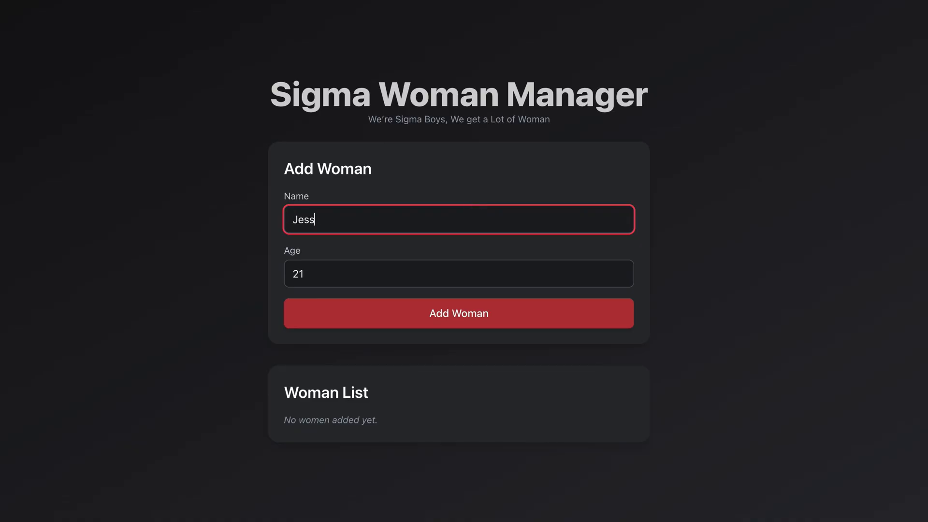
Add Jessica (21) and Isabella (24) to the list as entries 1 and 2.
{"action": "type", "text": "ica"}
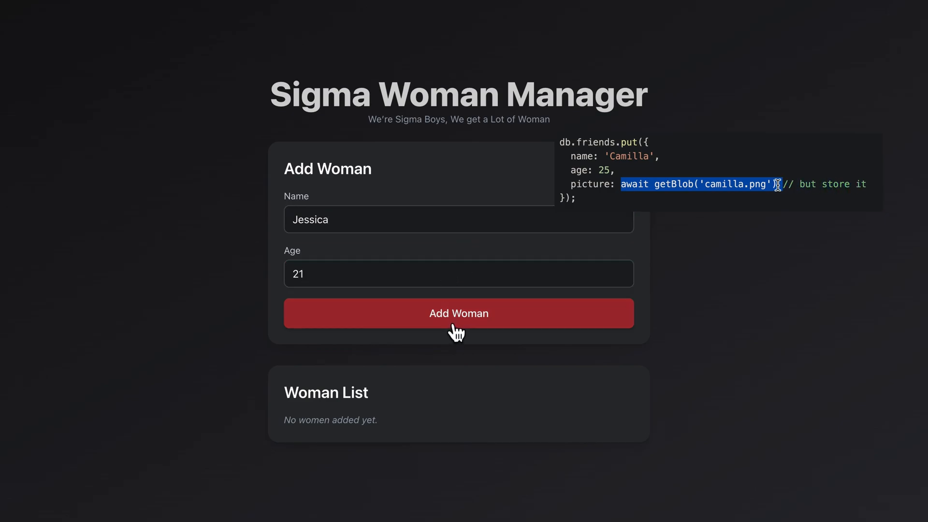
{"action": "left_click", "coordinate": [459, 313]}
{"action": "type", "text": "24"}
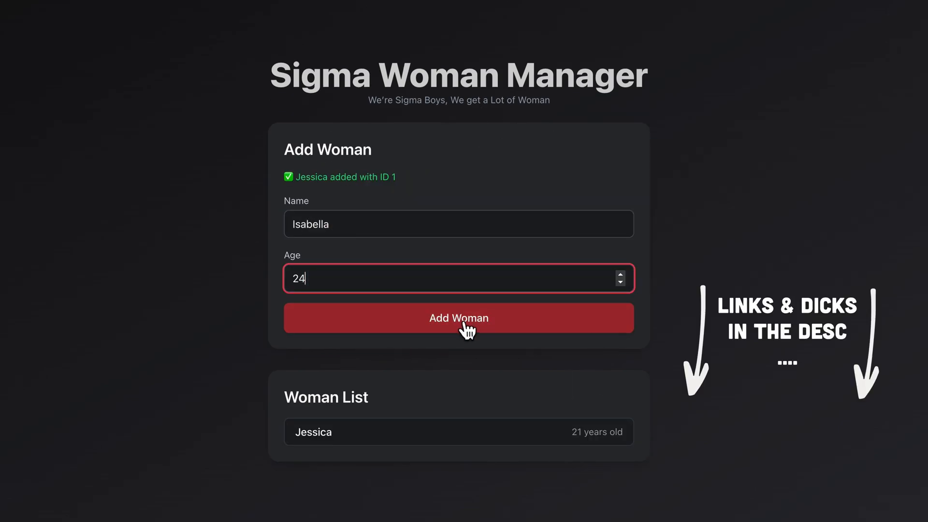
{"action": "left_click", "coordinate": [458, 317]}
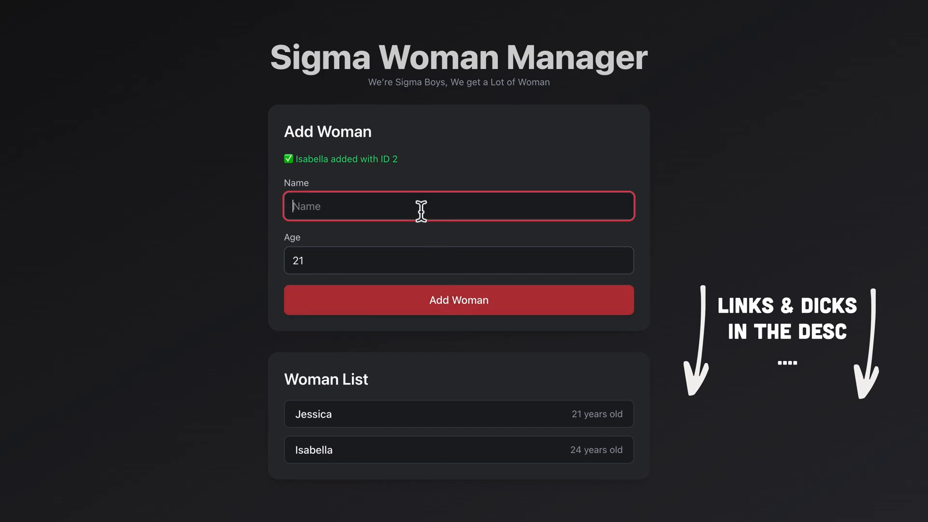